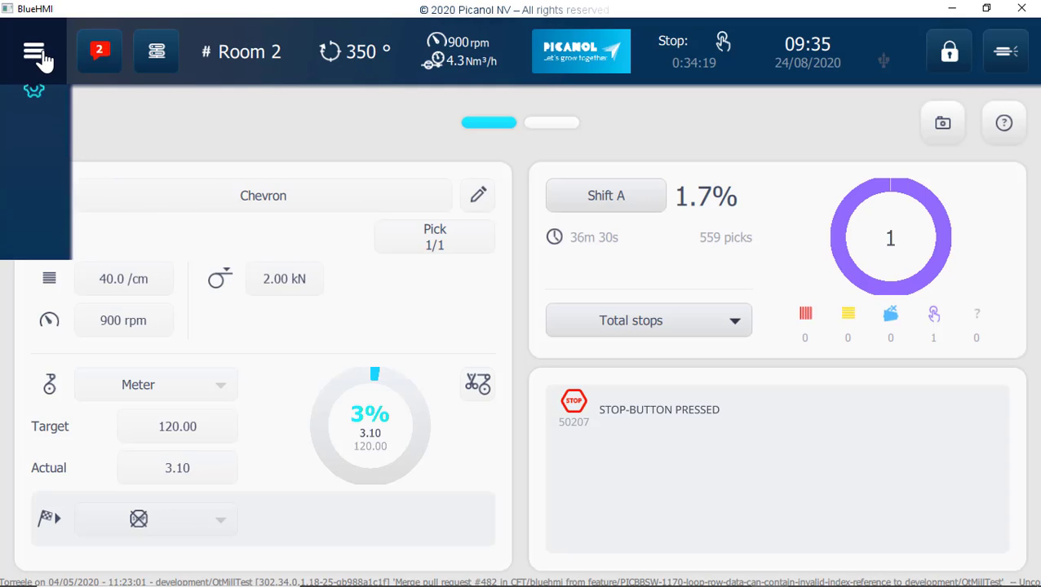
Open the side navigation menu and go to the Machine settings overview
left_click(34, 51)
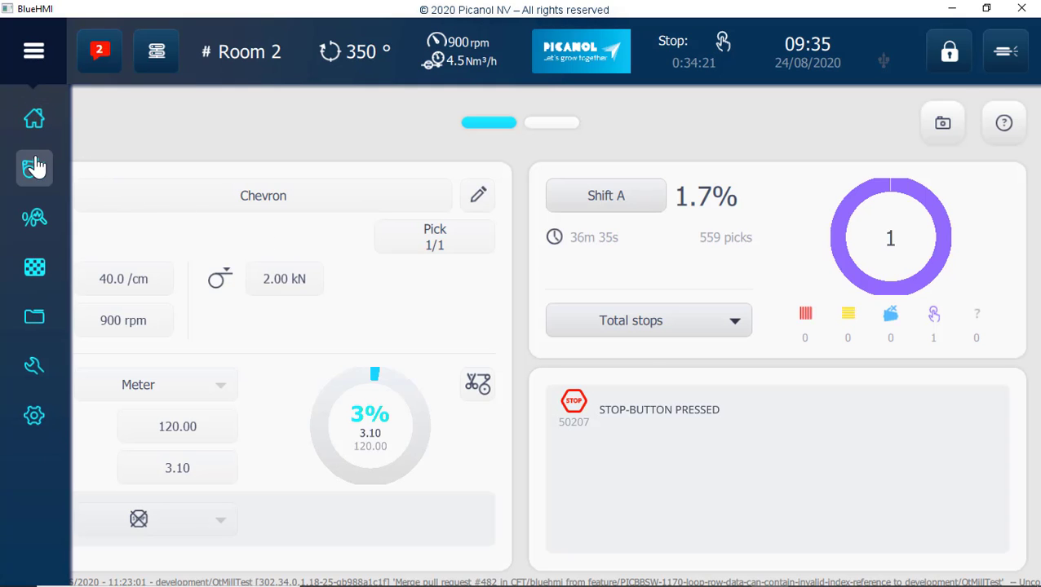
left_click(34, 168)
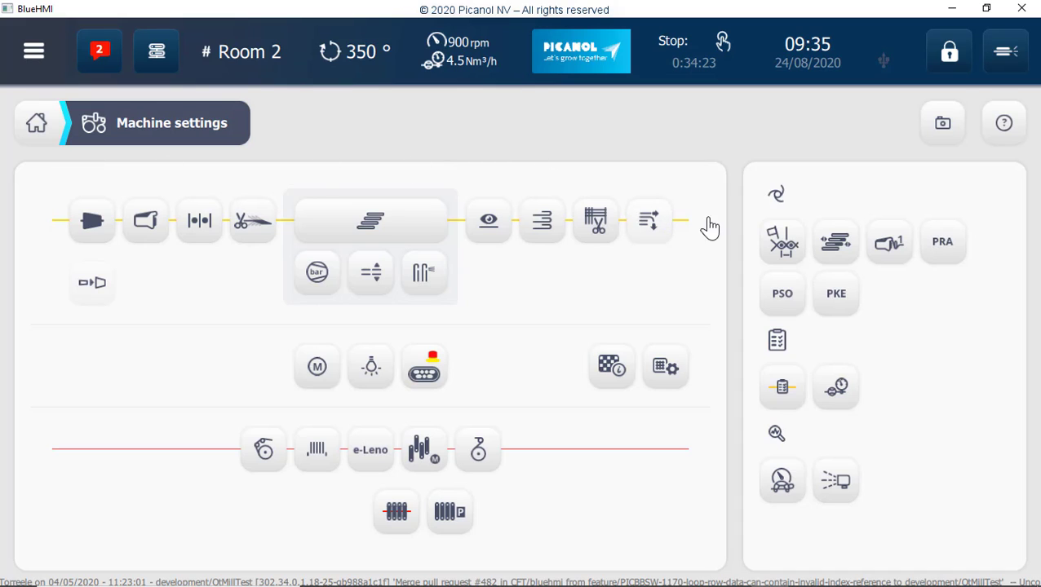
mouse_move(788, 255)
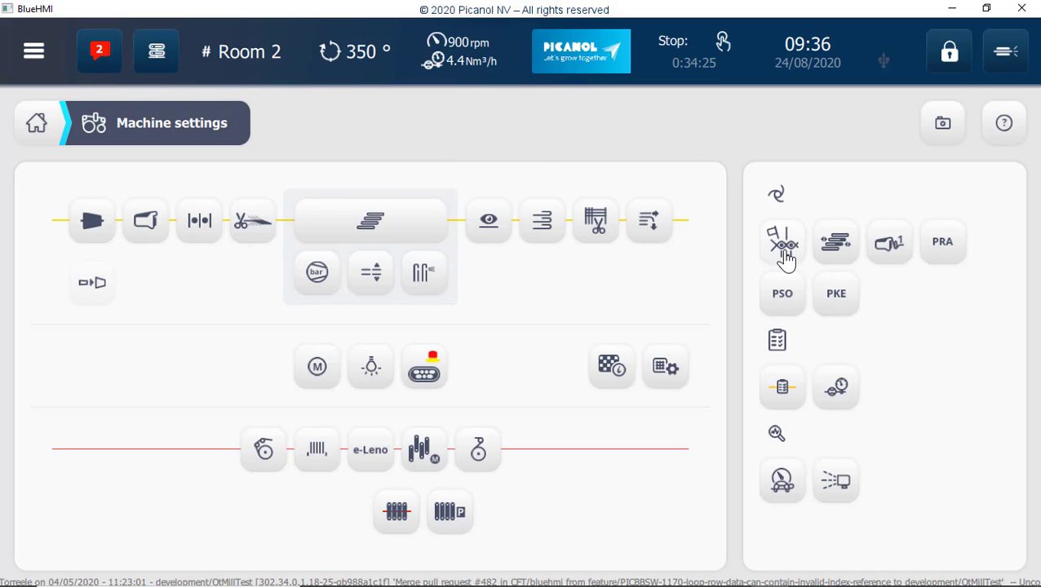
Open Anti starting mark and show last angles: Filling 194°, Other 198°
left_click(781, 242)
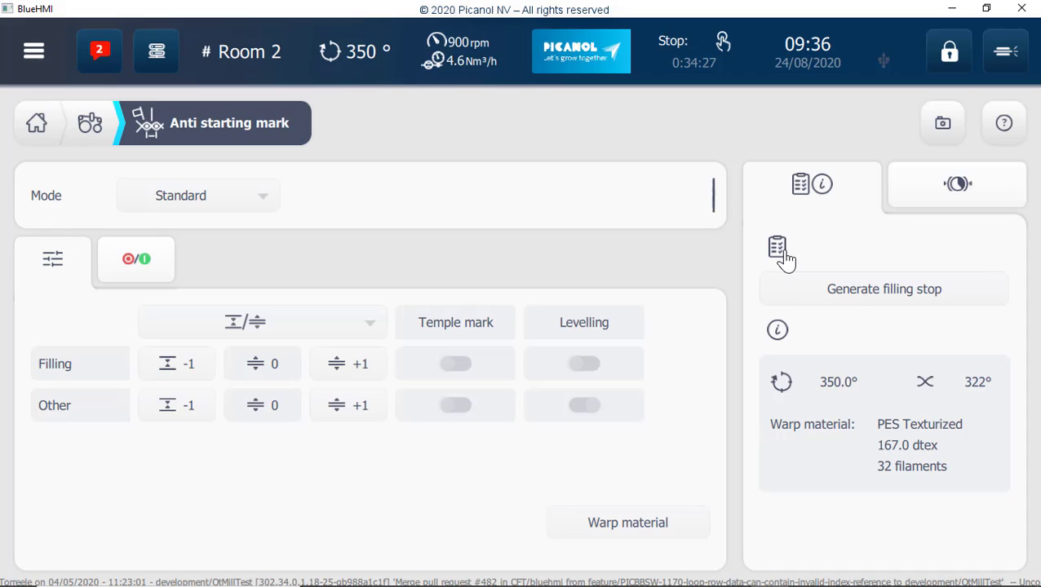
mouse_move(270, 209)
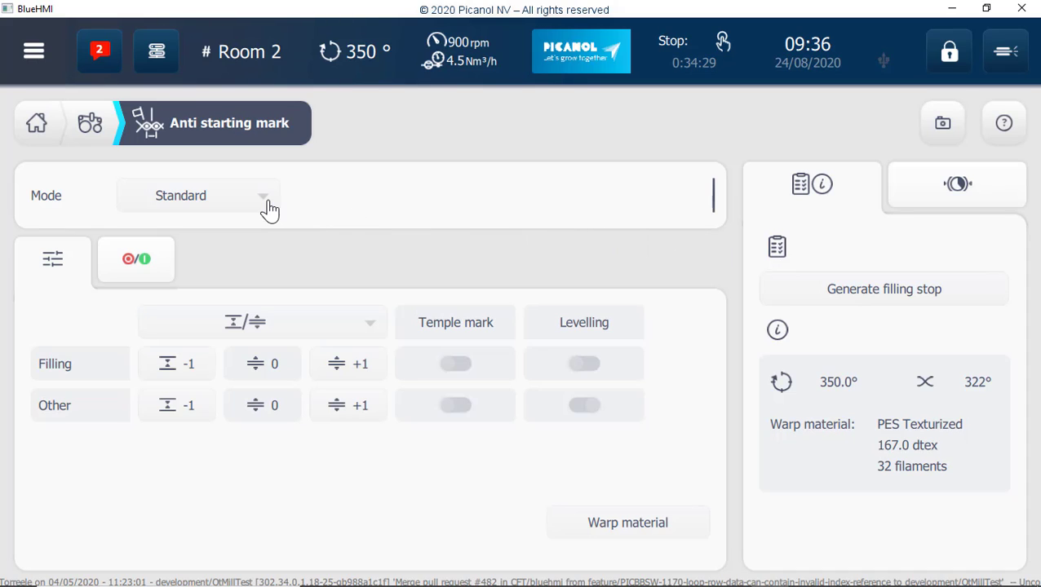
mouse_move(920, 192)
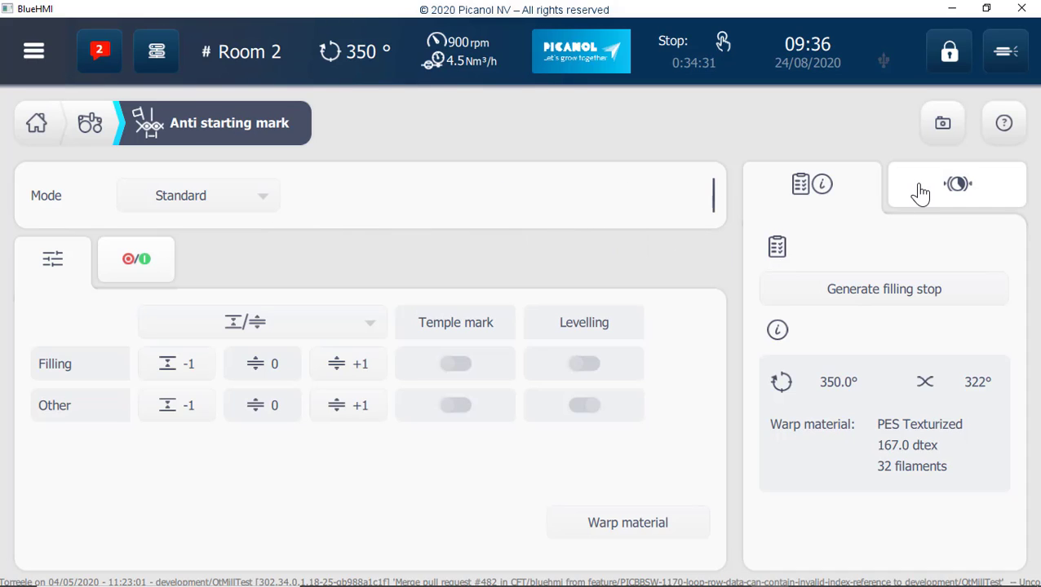
left_click(810, 183)
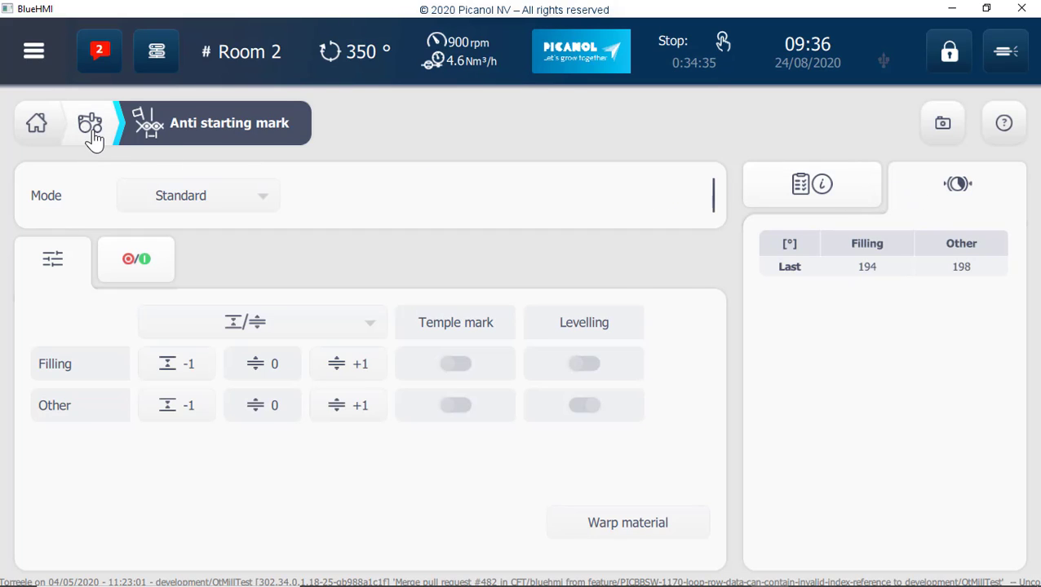
Return from Tip Refresh to Machine settings and view the PRA settings
left_click(89, 124)
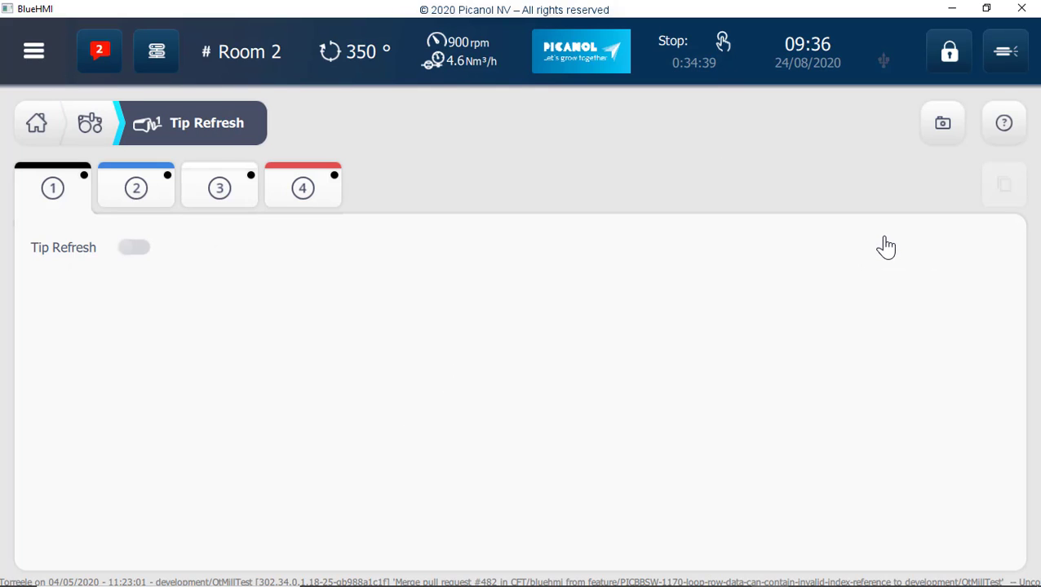
left_click(89, 122)
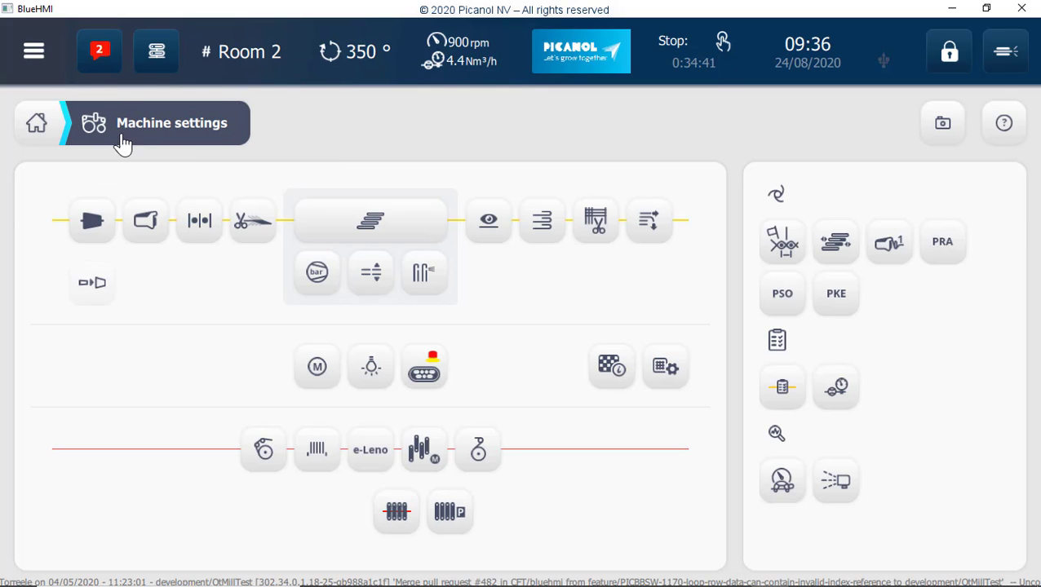
mouse_move(942, 257)
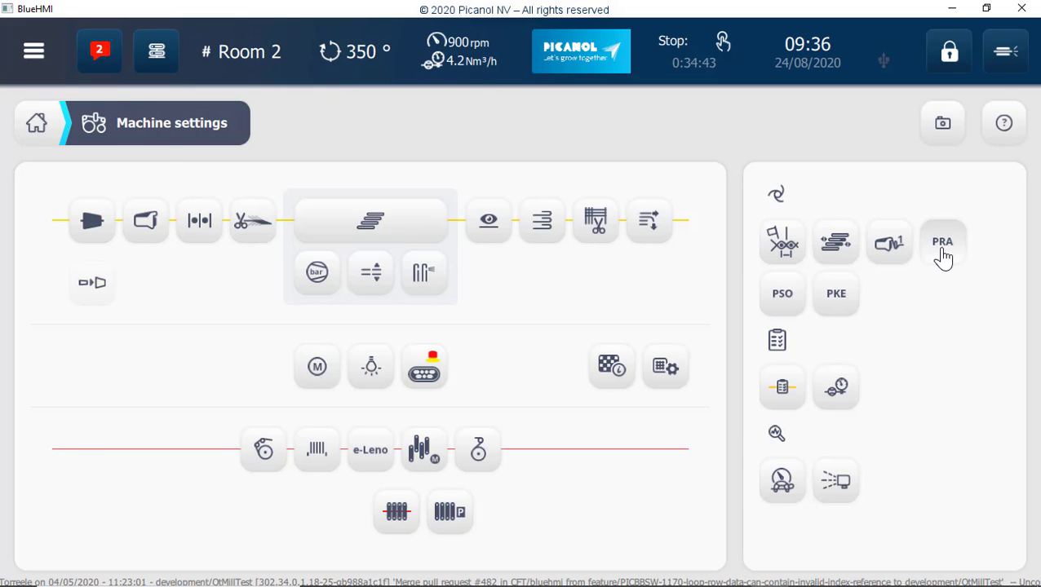
left_click(943, 241)
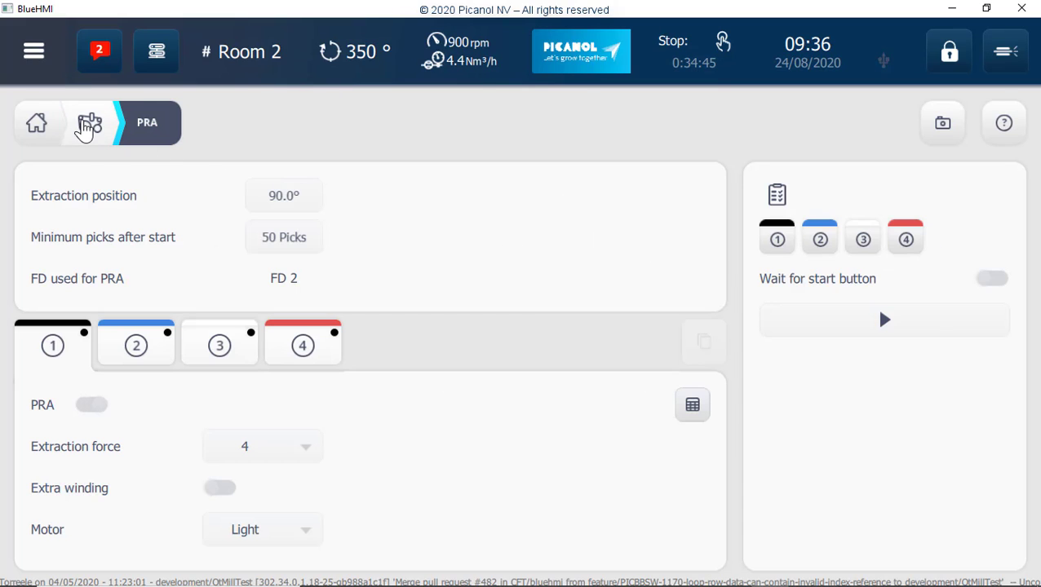
View the PSO settings, then open the PKE per-channel extraction page
left_click(90, 122)
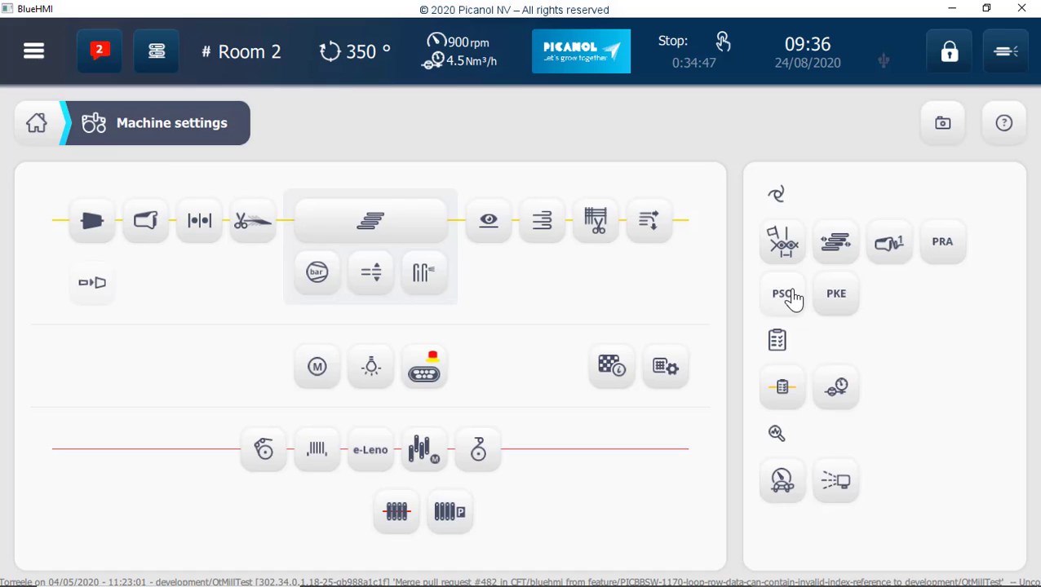
left_click(781, 293)
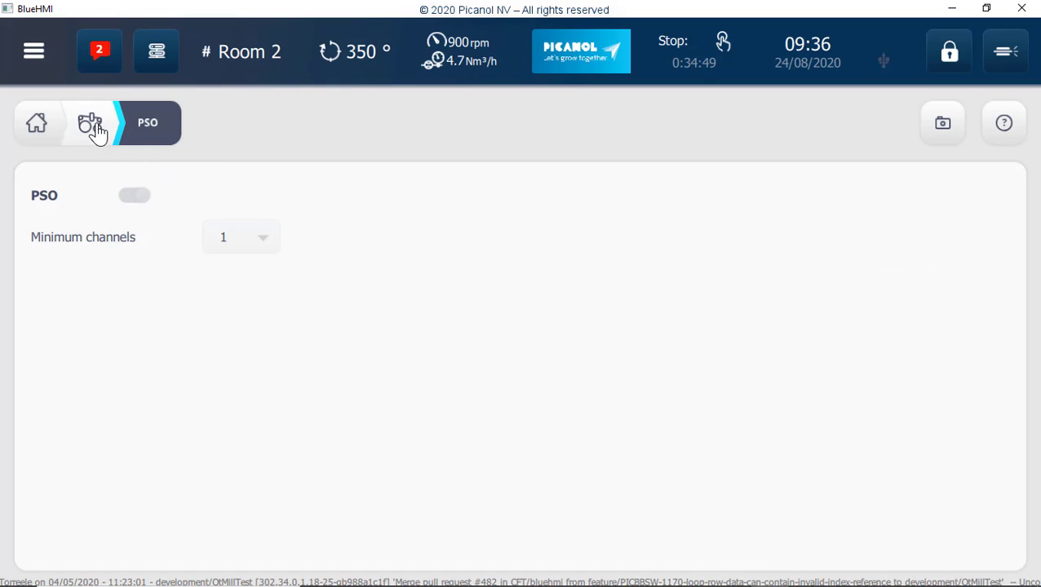
left_click(92, 123)
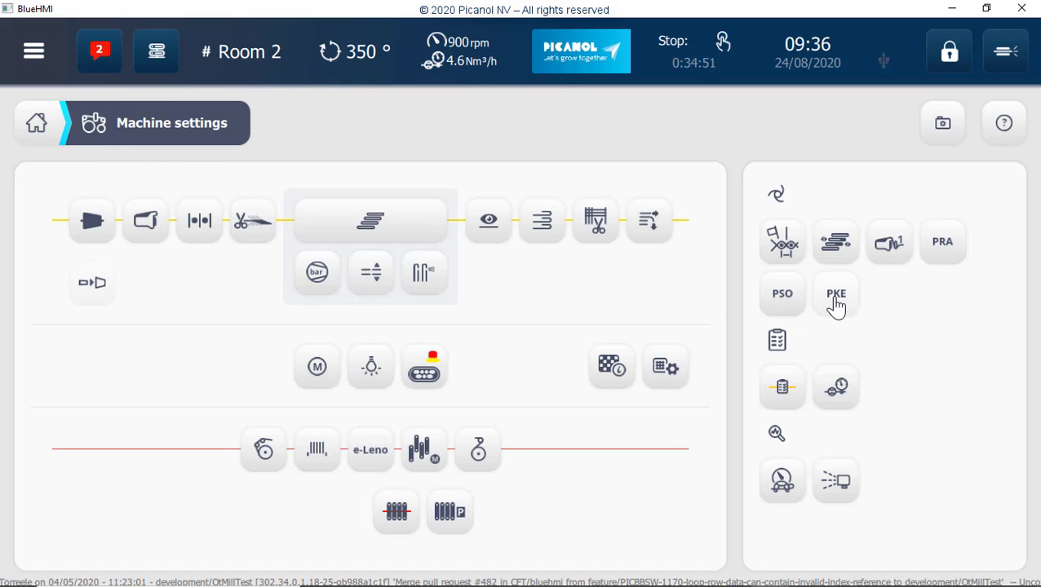
left_click(835, 294)
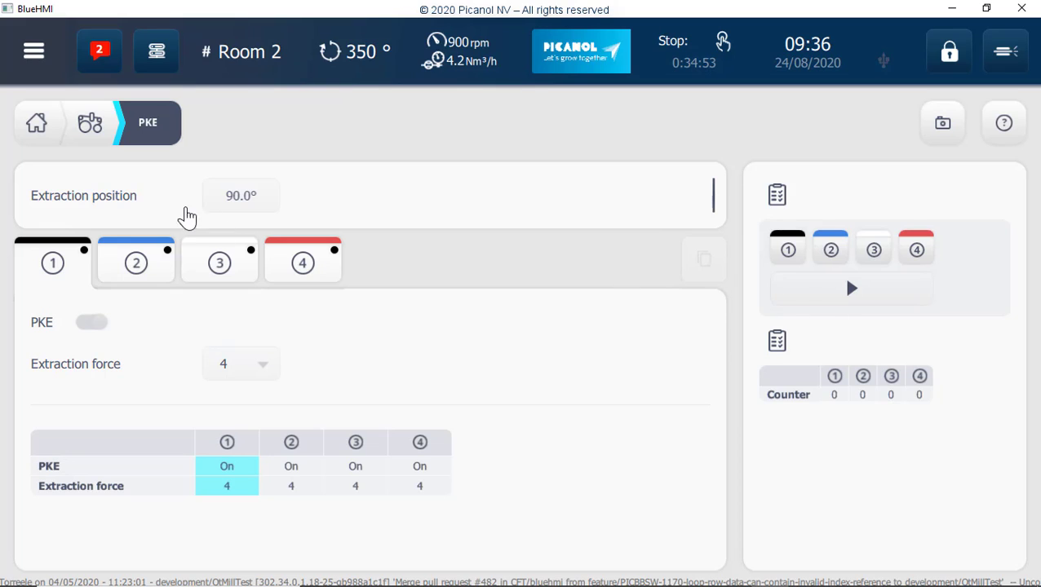
Step through the insertion test types, including PRA, VRA and VSN/VSNEX
left_click(90, 122)
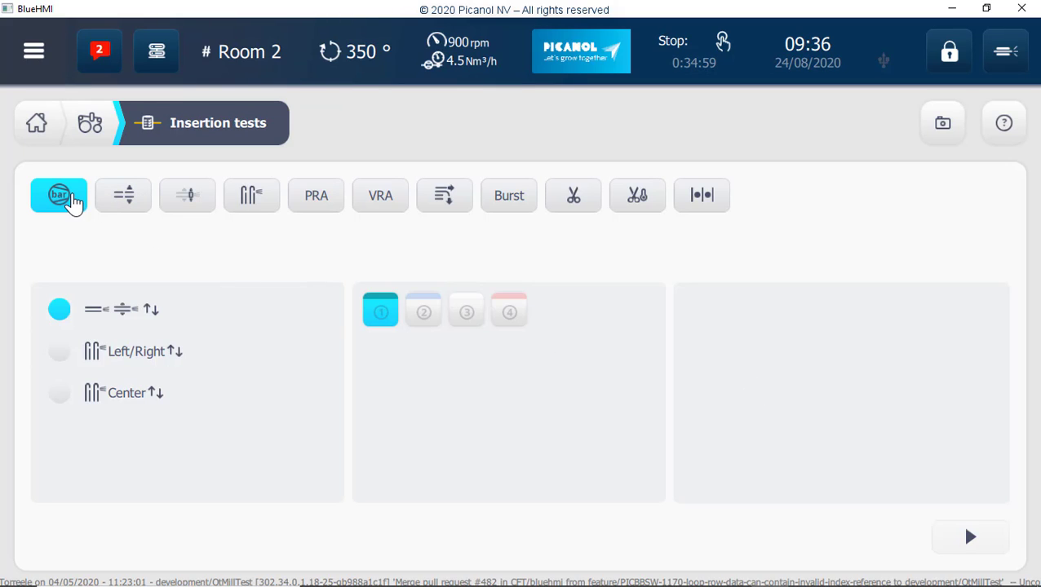
left_click(123, 195)
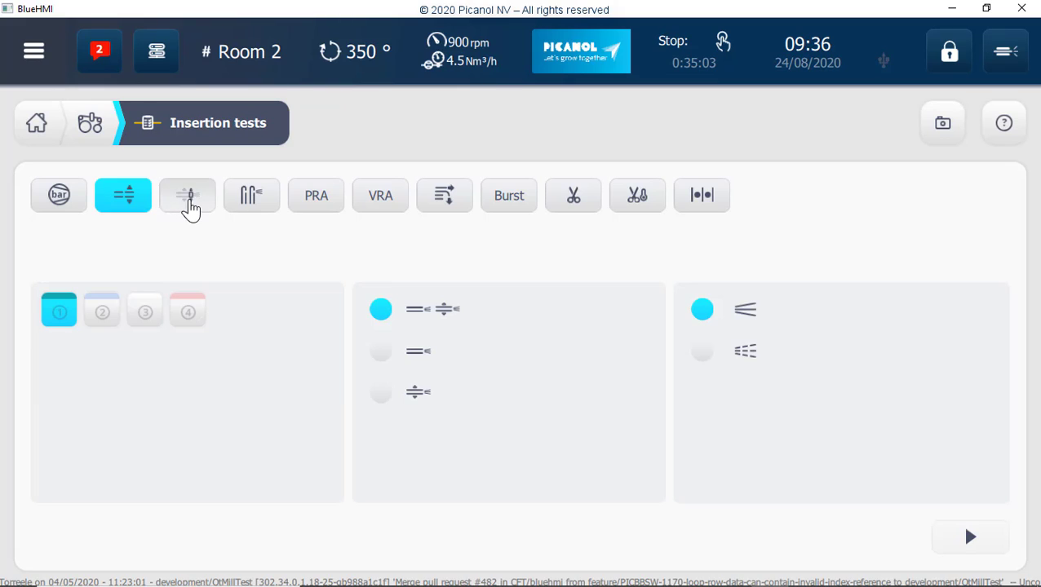
left_click(187, 195)
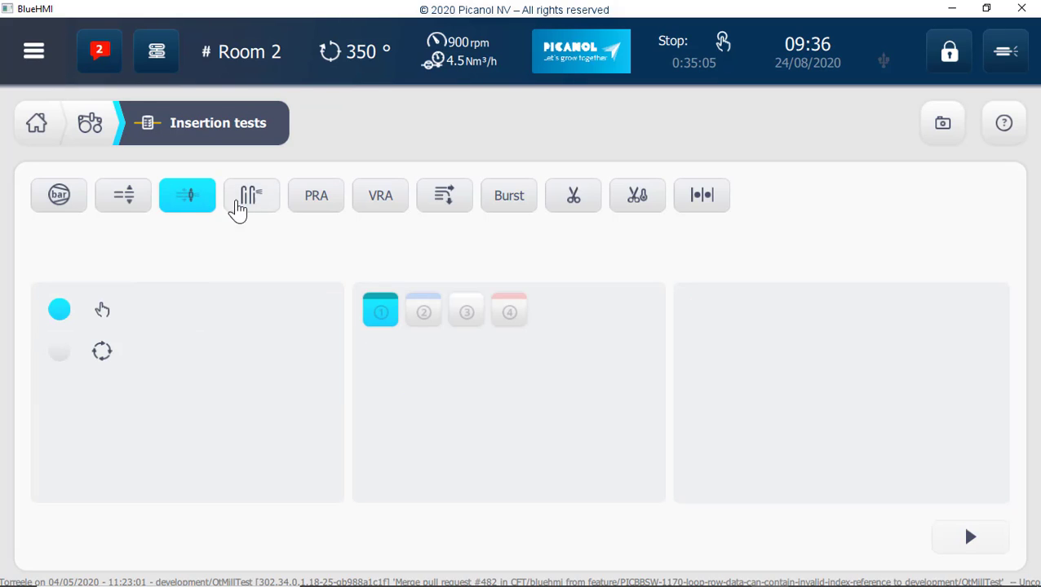
left_click(252, 195)
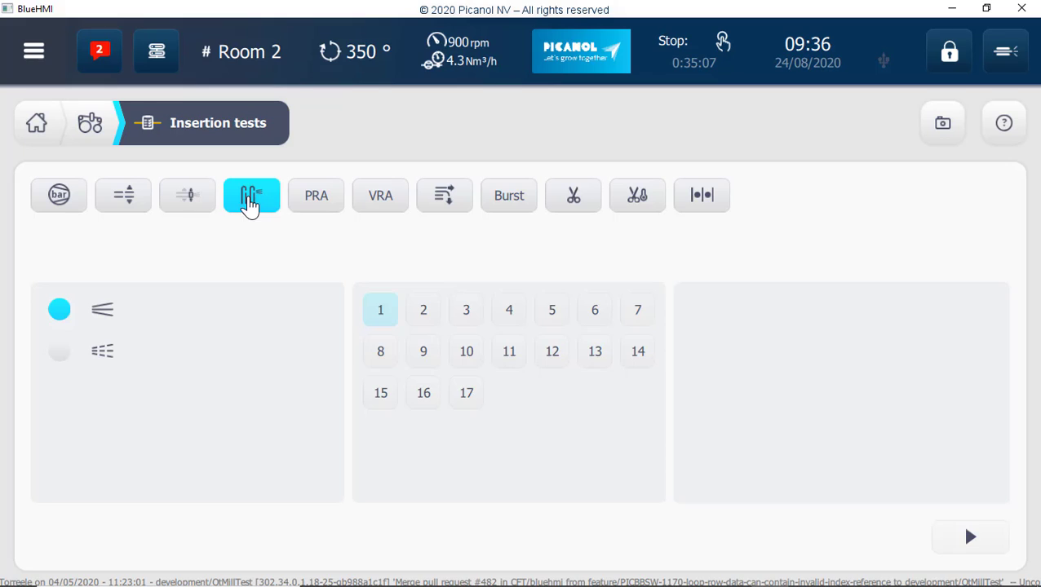
left_click(316, 195)
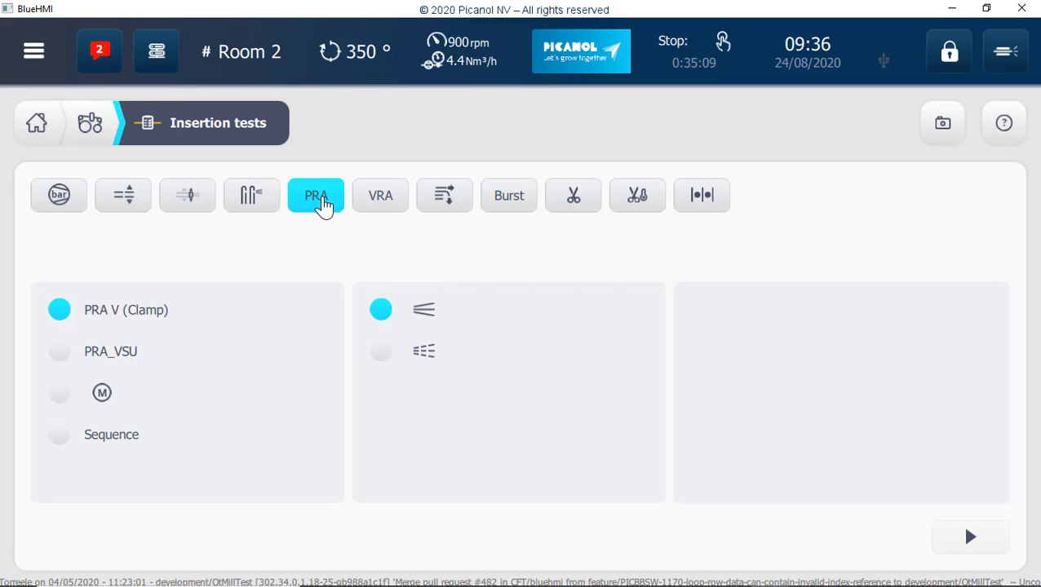
left_click(380, 195)
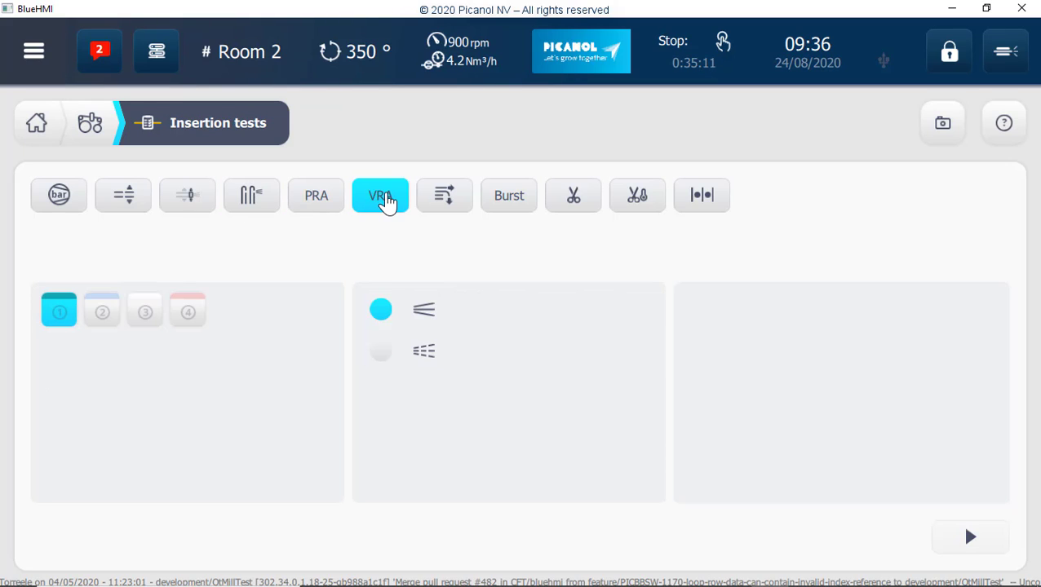
left_click(444, 195)
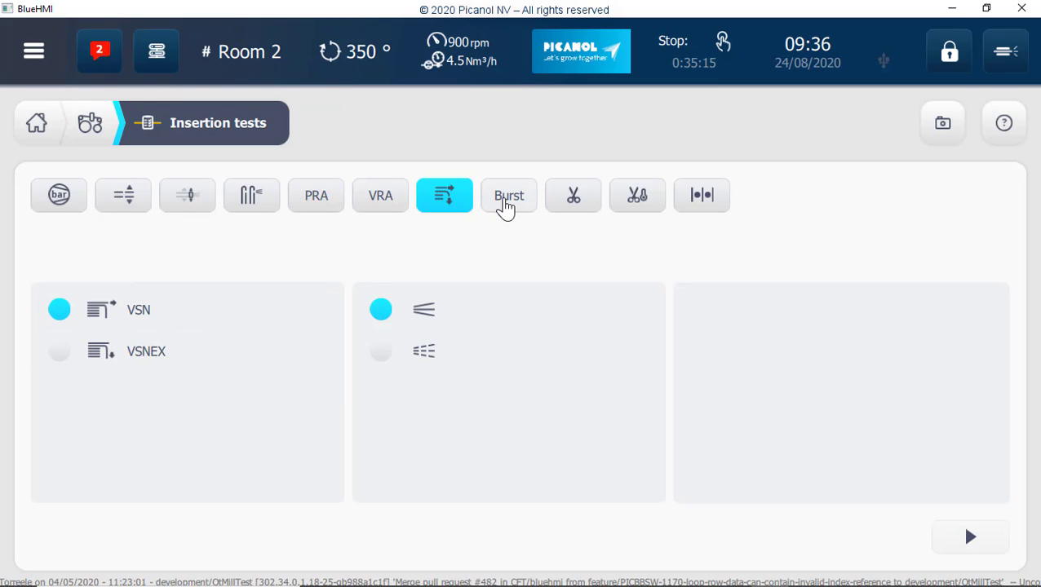
View the Burst, cutting, Module A and drive/steps tests, then return to Machine settings
left_click(508, 195)
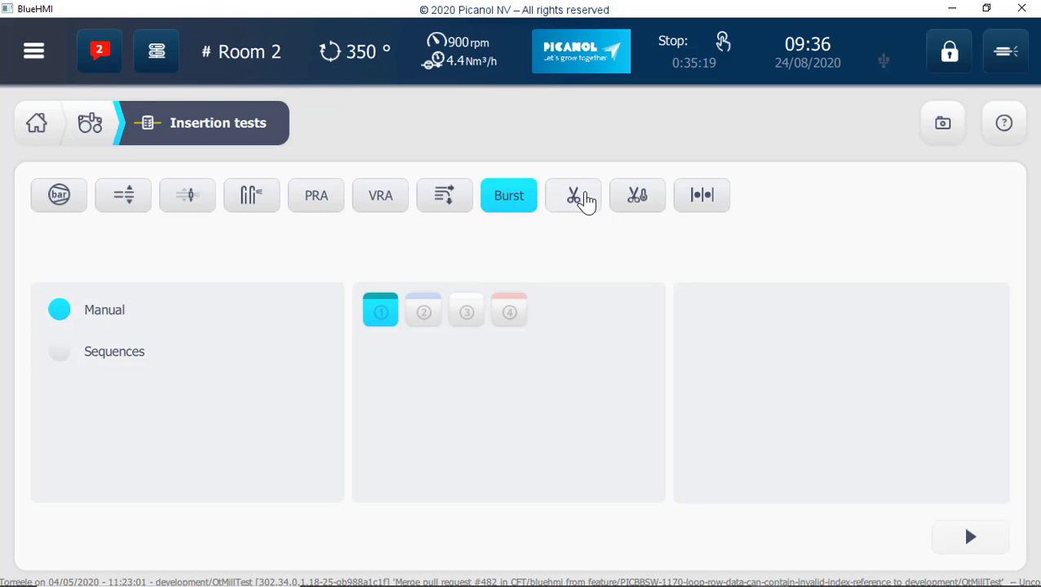
left_click(573, 195)
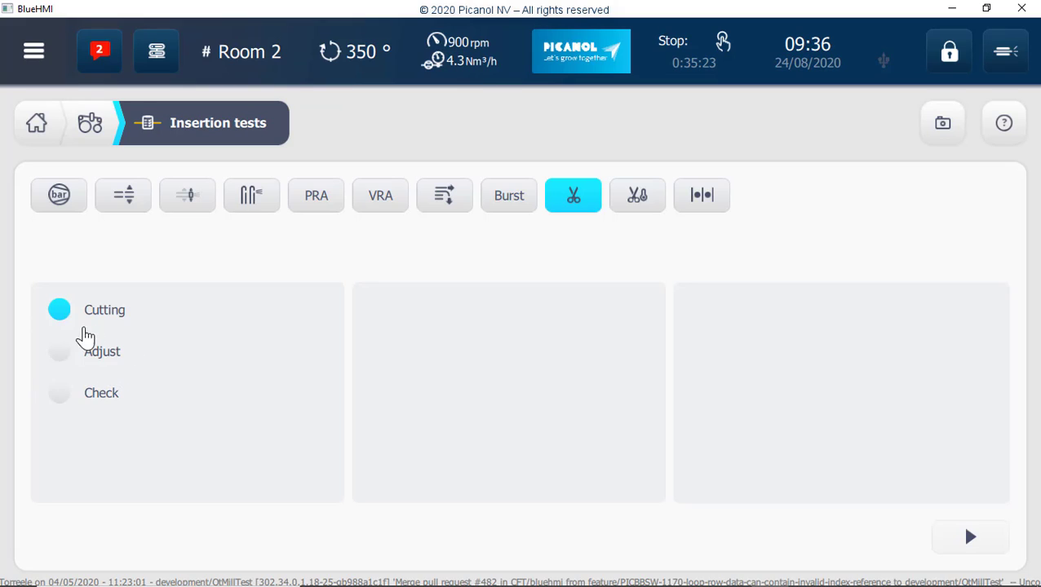
mouse_move(630, 208)
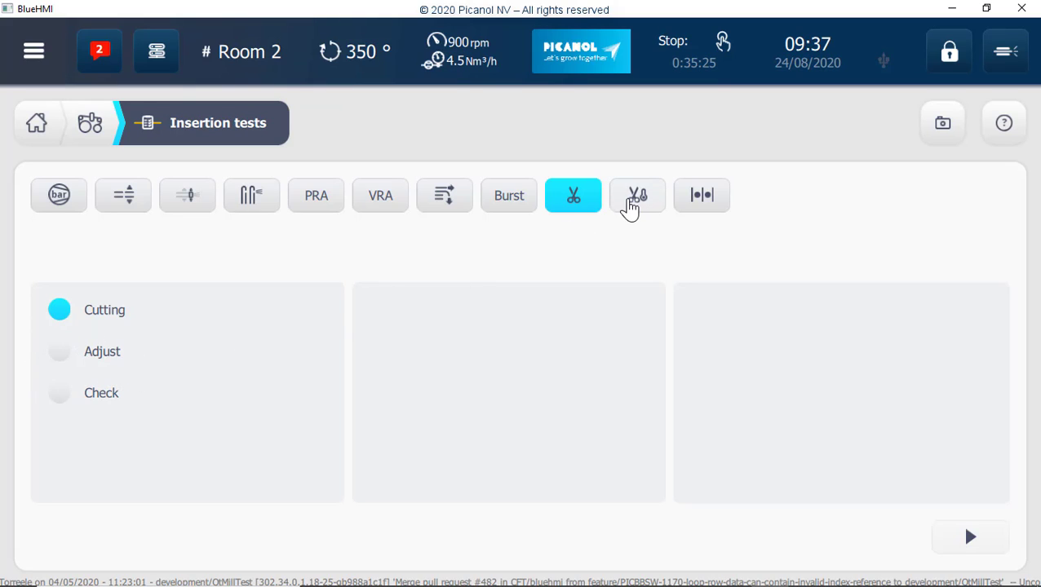
left_click(637, 195)
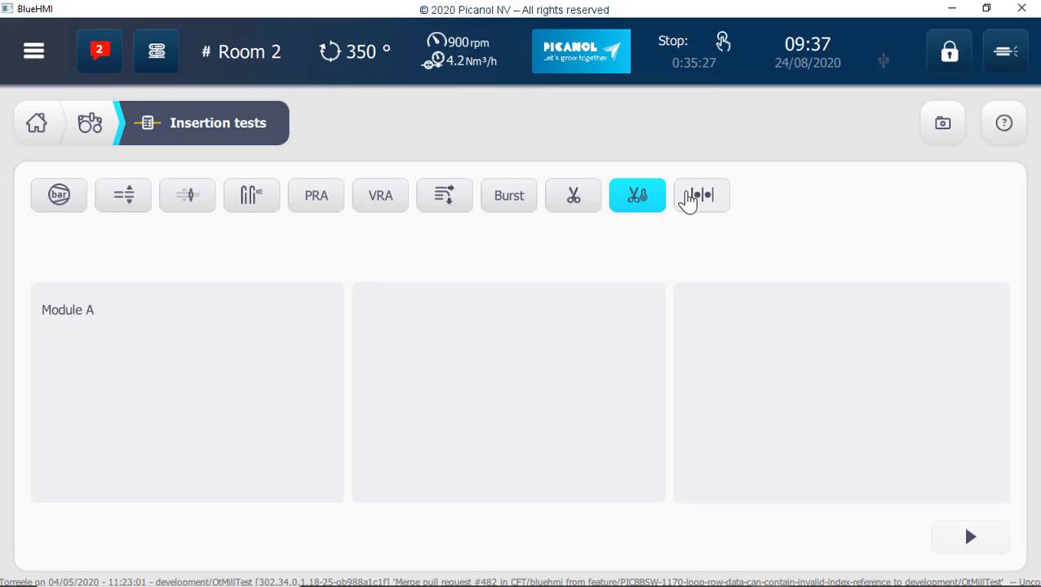
left_click(701, 195)
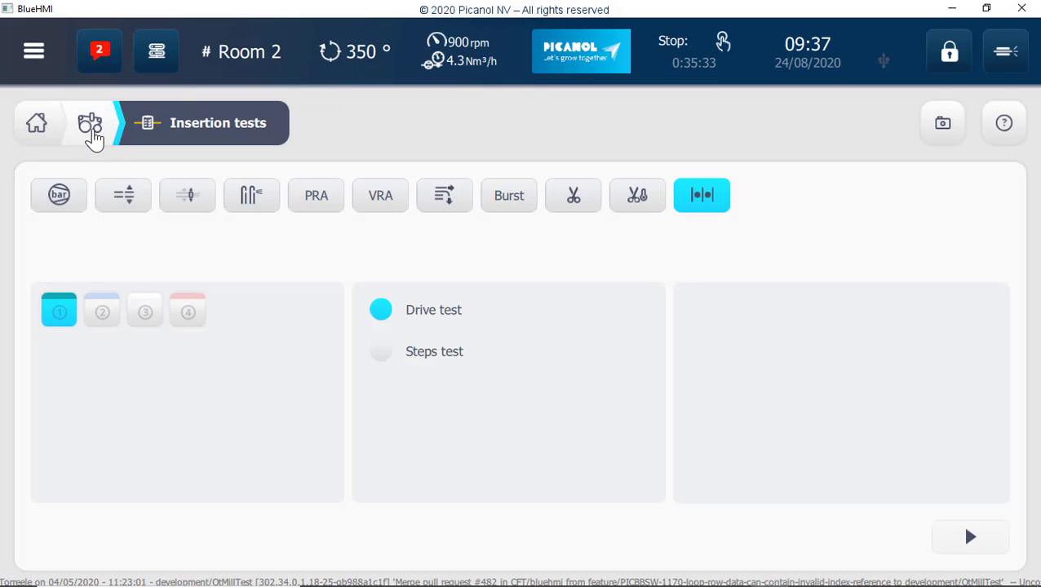
left_click(90, 123)
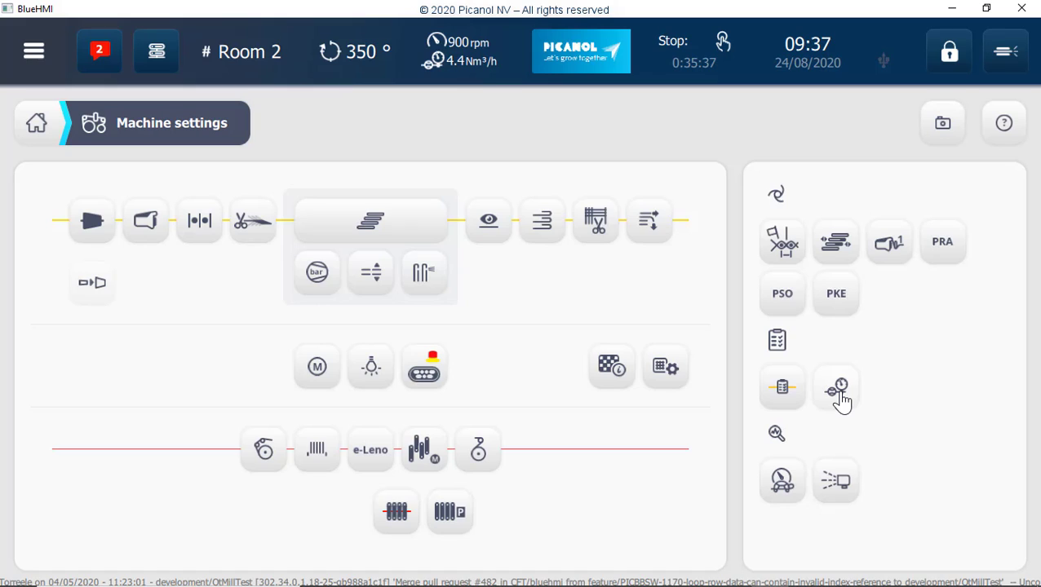
View the AirMaster test options, then return to AirMaster showing 4.5 Nm³/h consumption
left_click(835, 388)
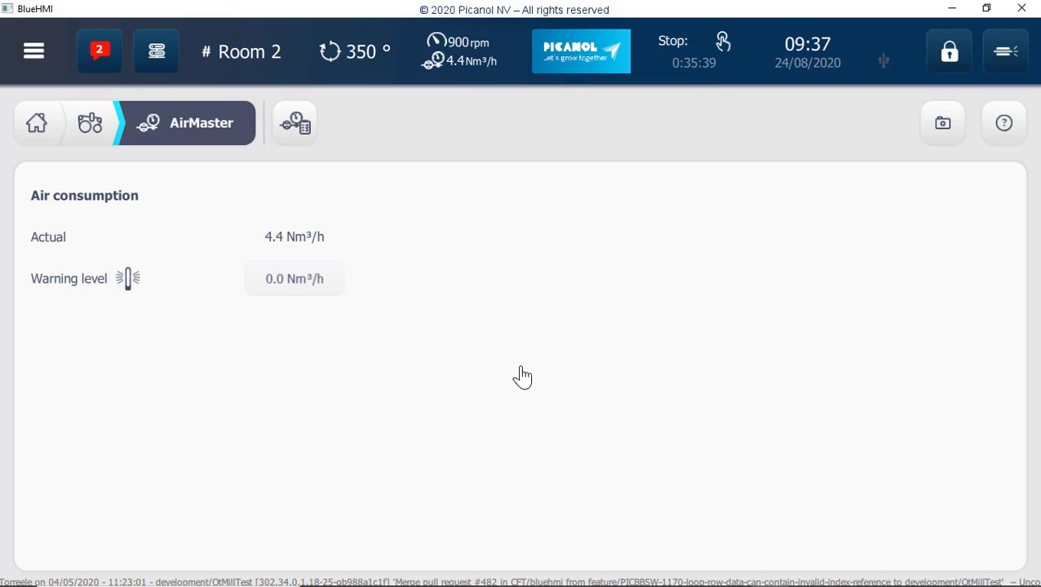
mouse_move(300, 188)
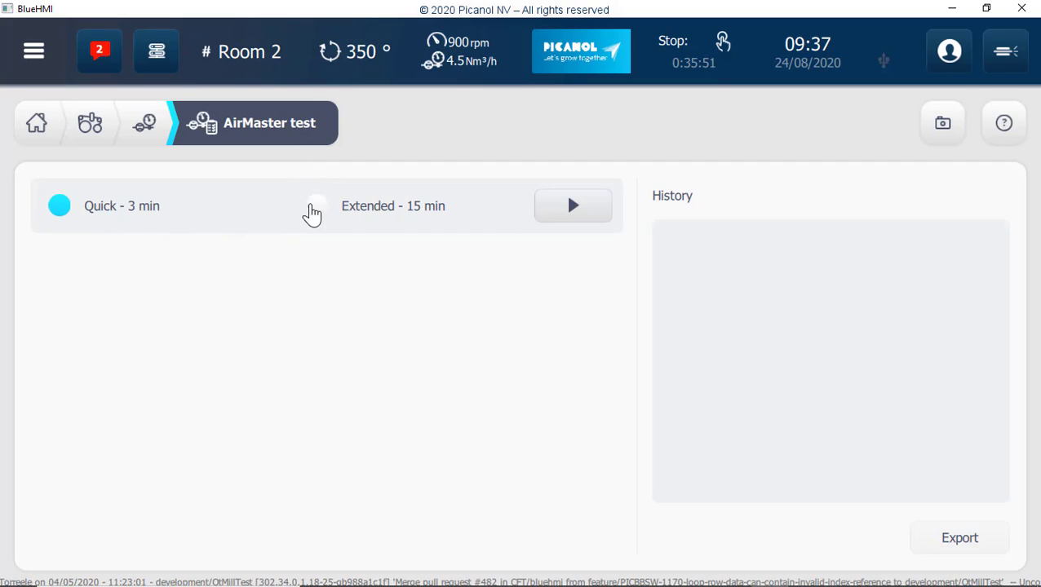
left_click(317, 206)
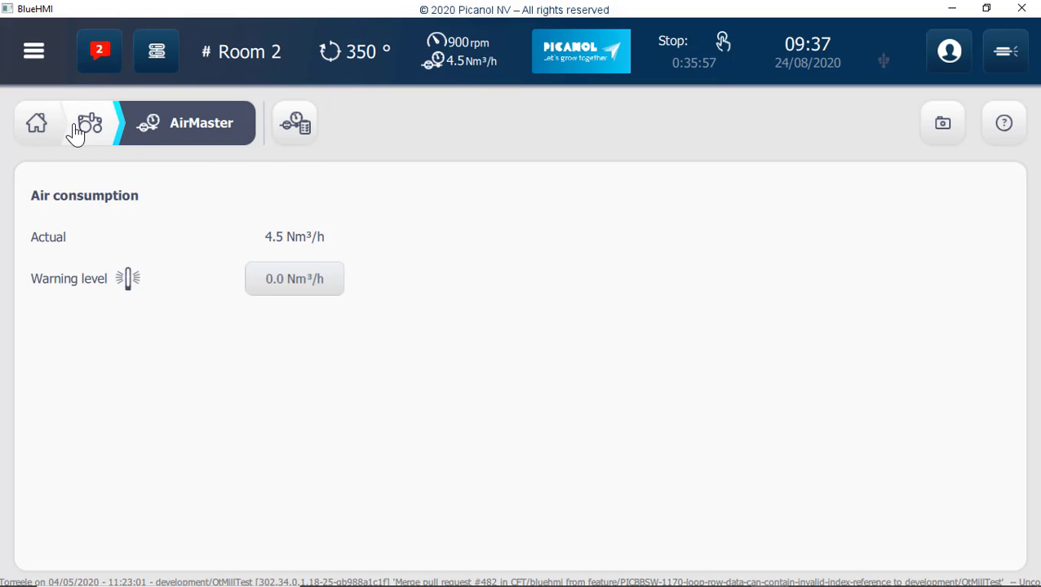
Visit the Slow weaving and Picascope pages, returning to Machine settings after each
left_click(87, 124)
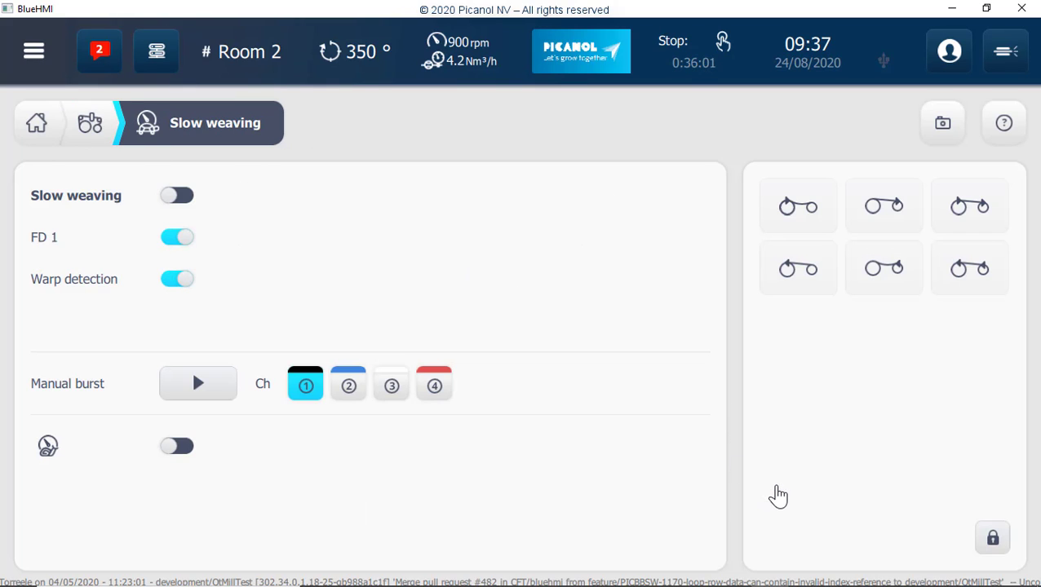
mouse_move(402, 250)
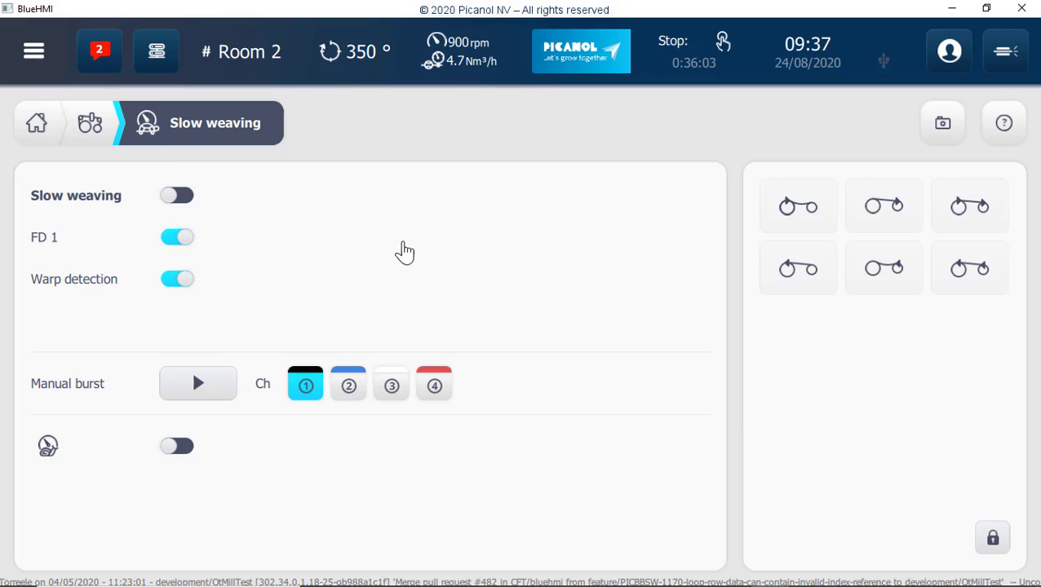
left_click(90, 122)
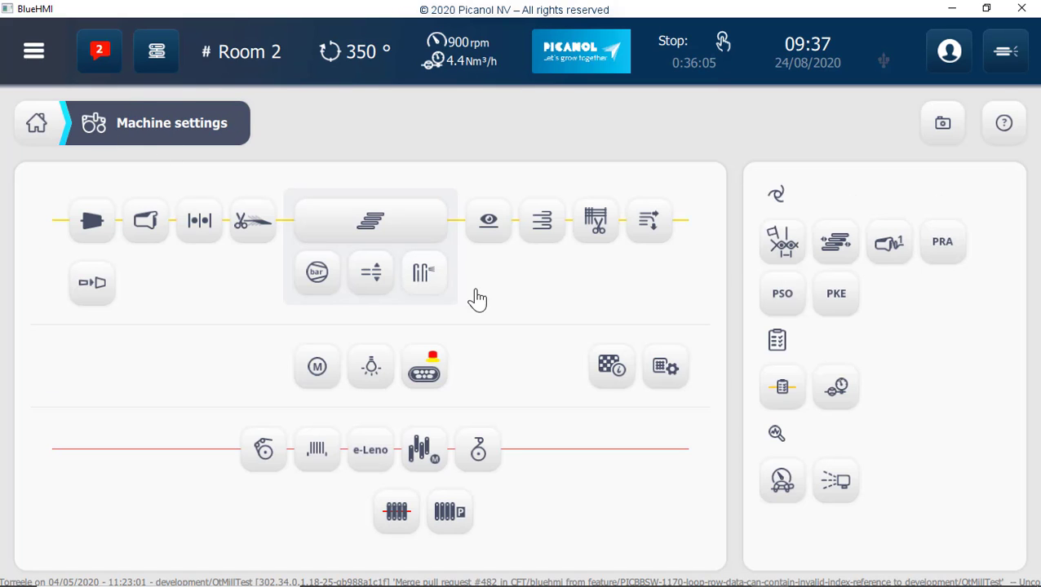
left_click(835, 481)
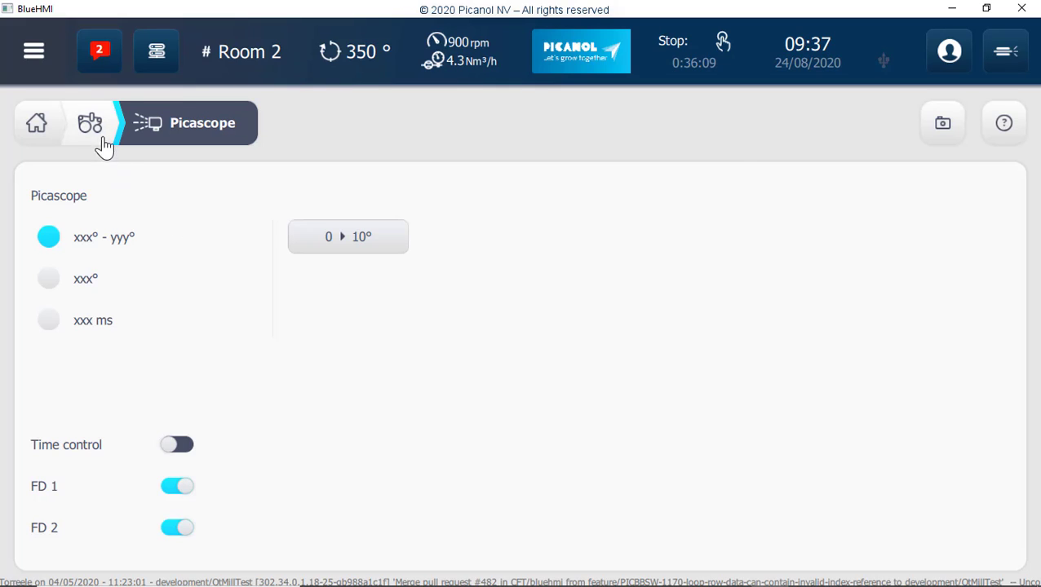
left_click(90, 122)
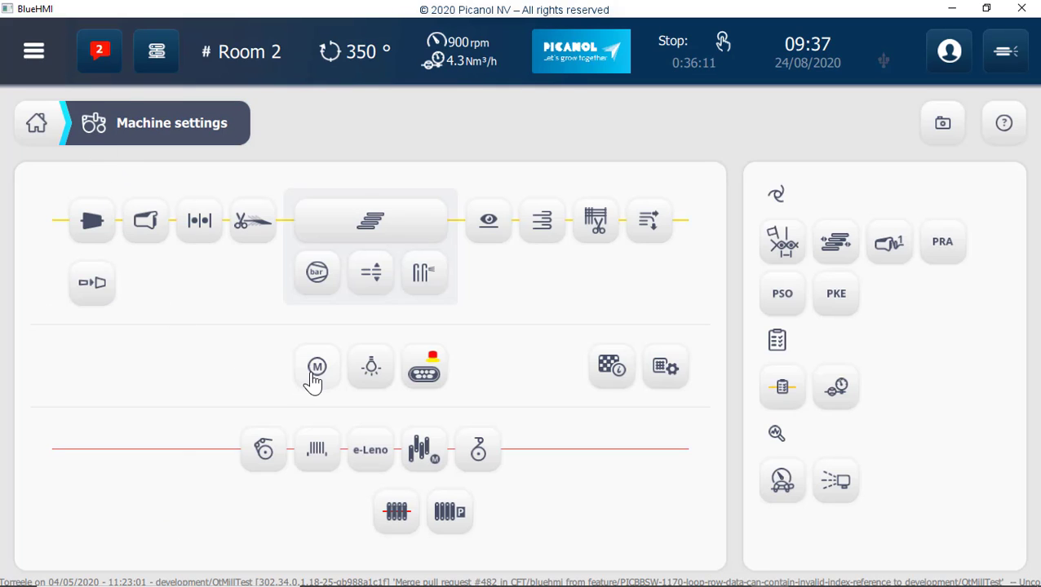
left_click(316, 366)
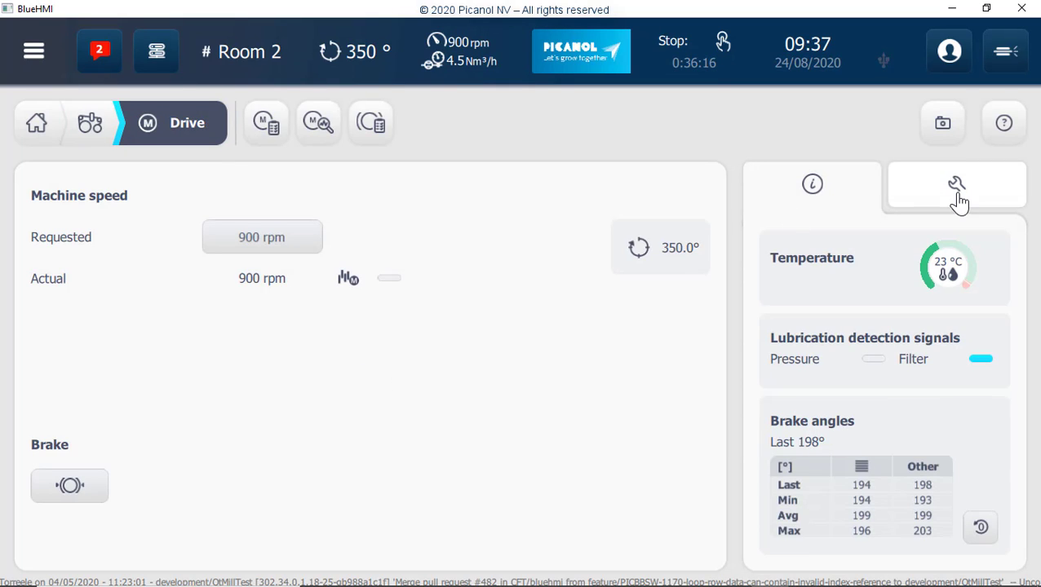
left_click(956, 184)
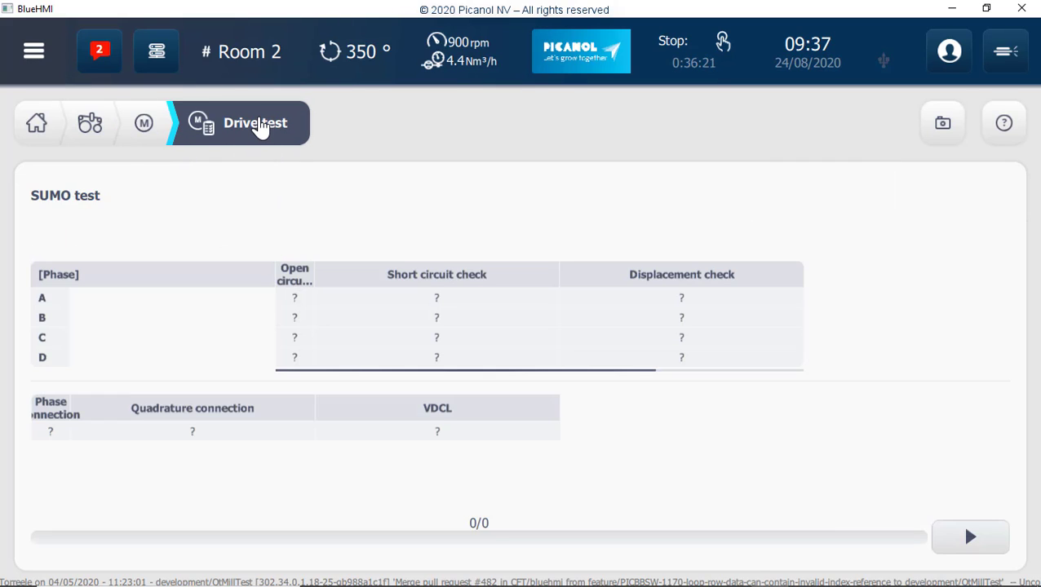
left_click(144, 123)
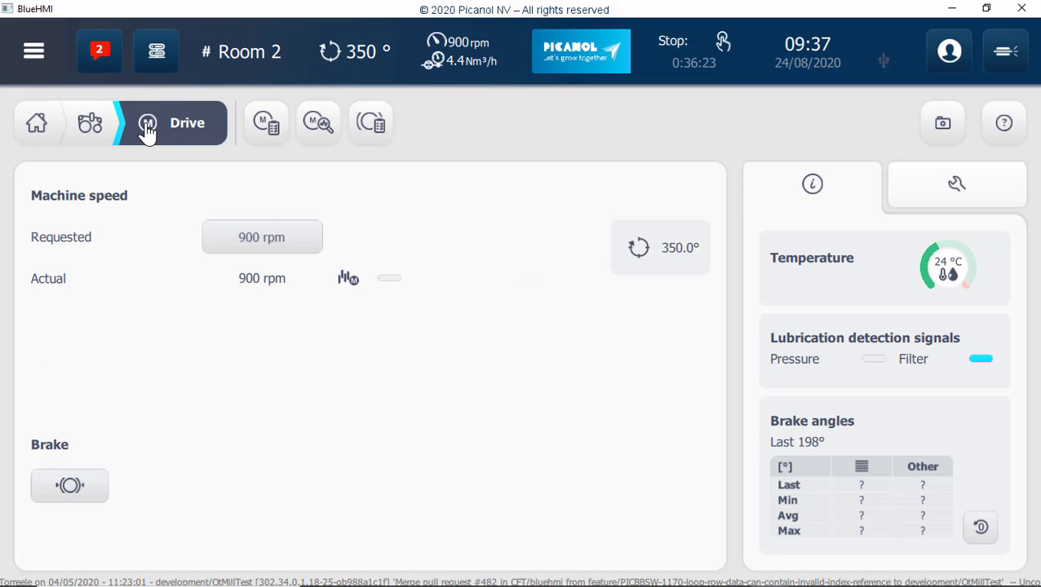
left_click(318, 123)
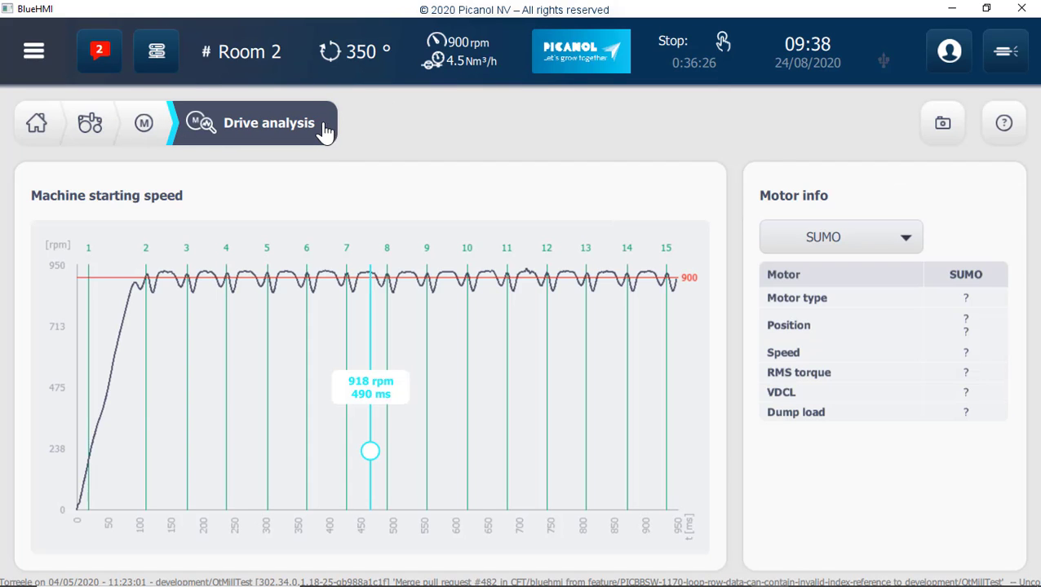
left_click(144, 122)
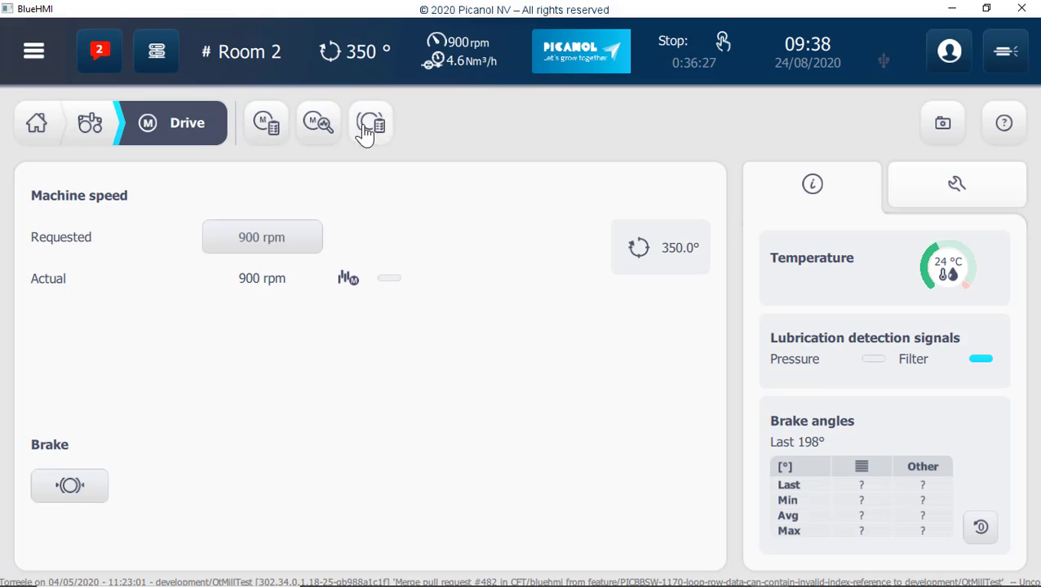
left_click(370, 124)
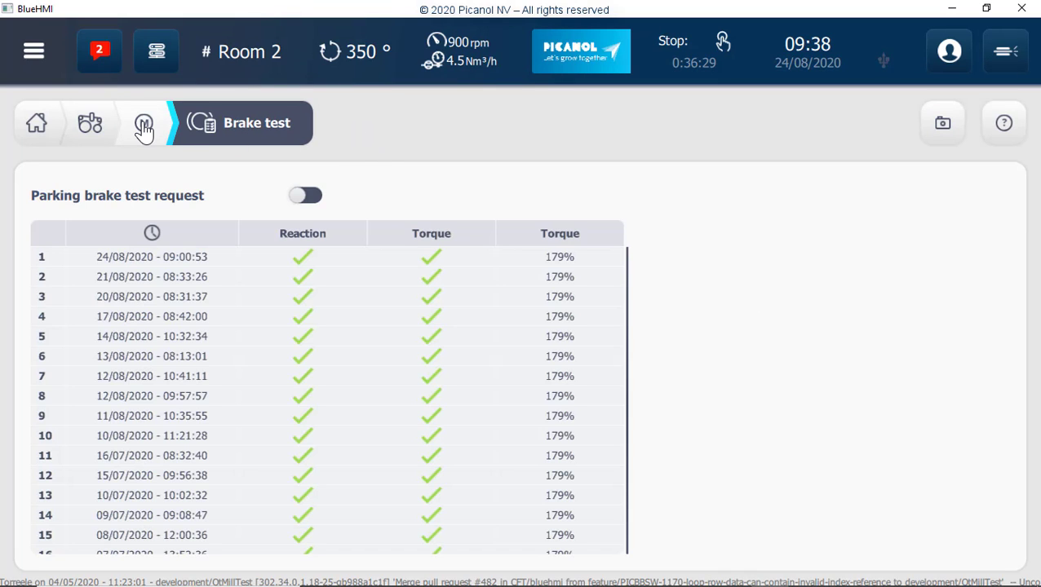
left_click(145, 123)
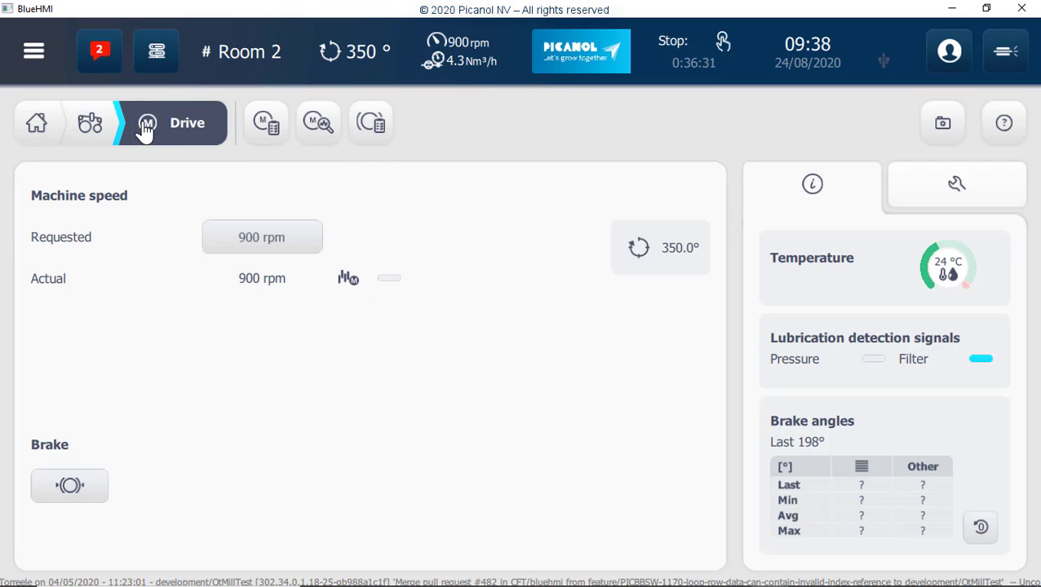
left_click(89, 123)
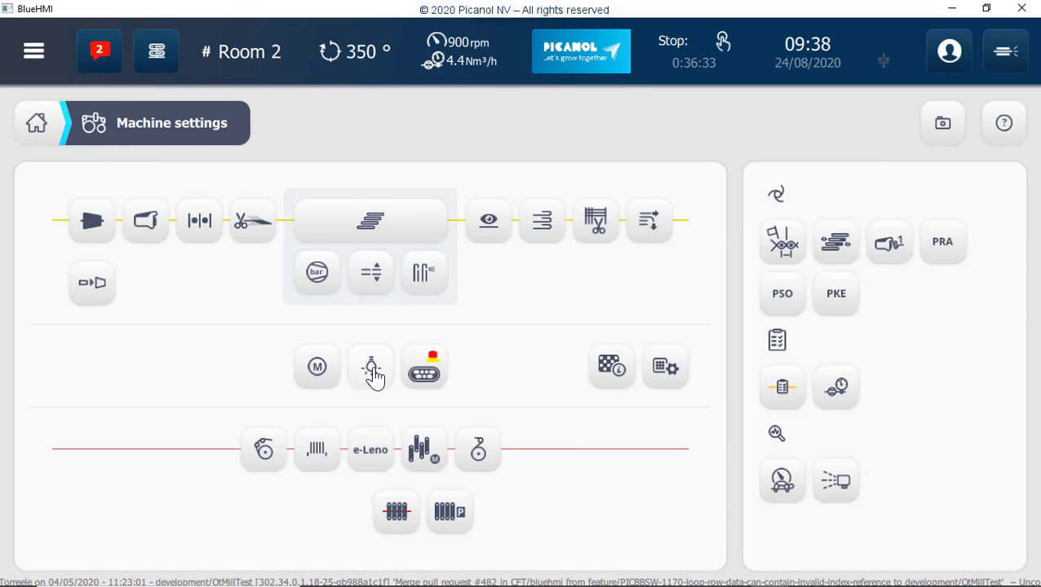
View the Lights page, then the control Buttons page, returning to Machine settings each time
left_click(369, 367)
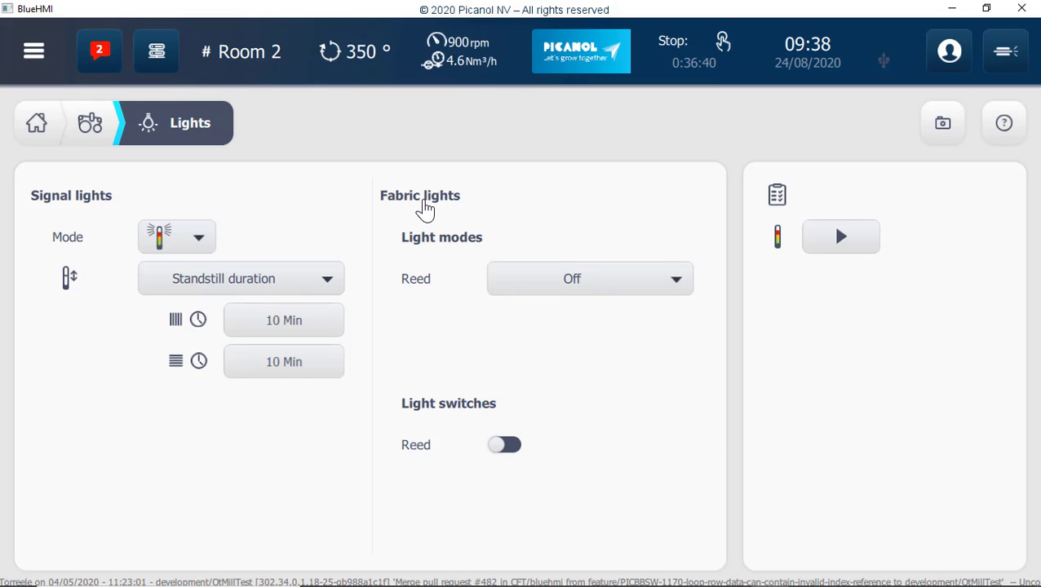
mouse_move(88, 123)
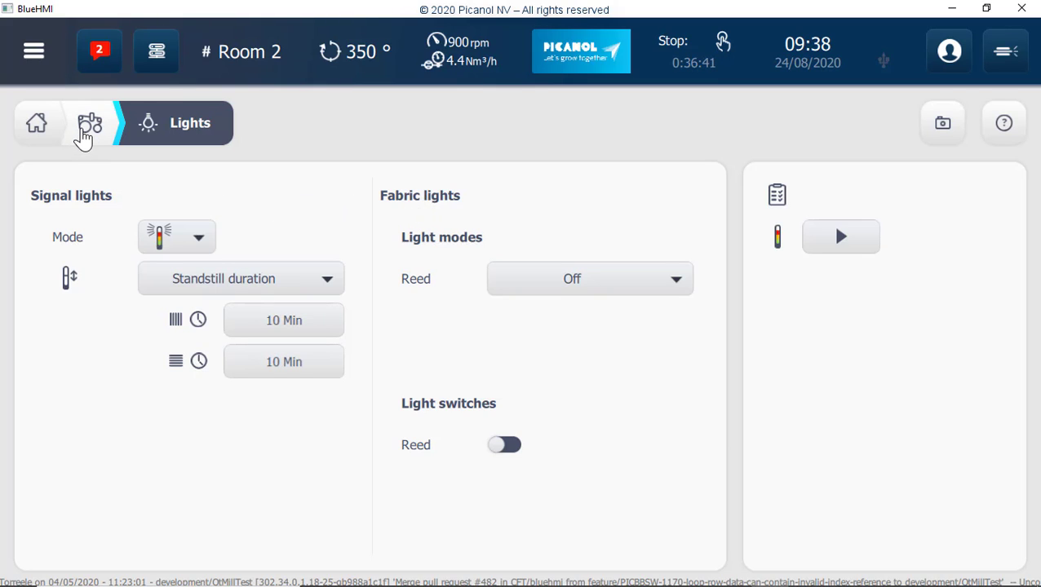
left_click(88, 122)
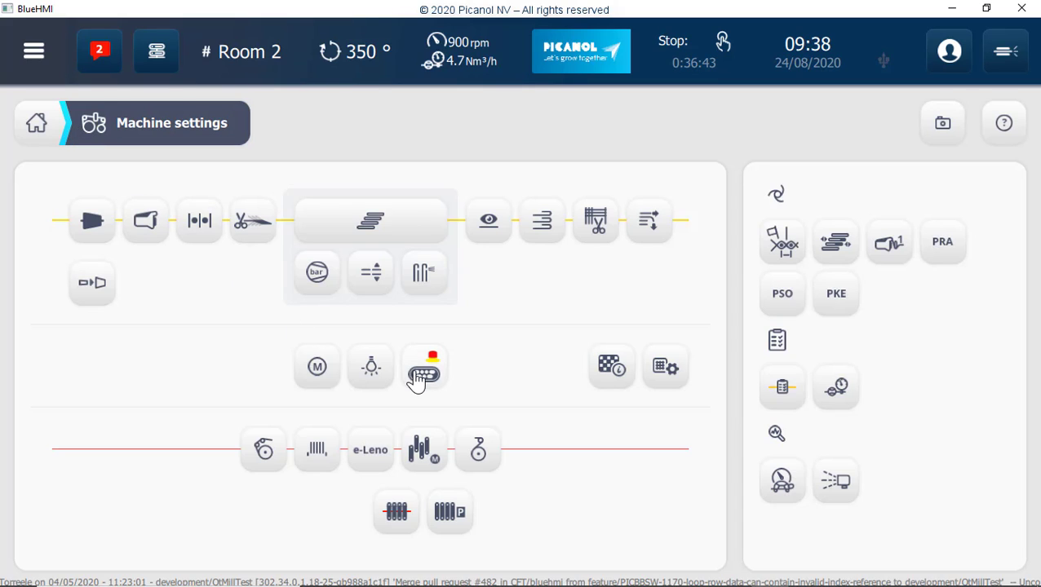
left_click(425, 367)
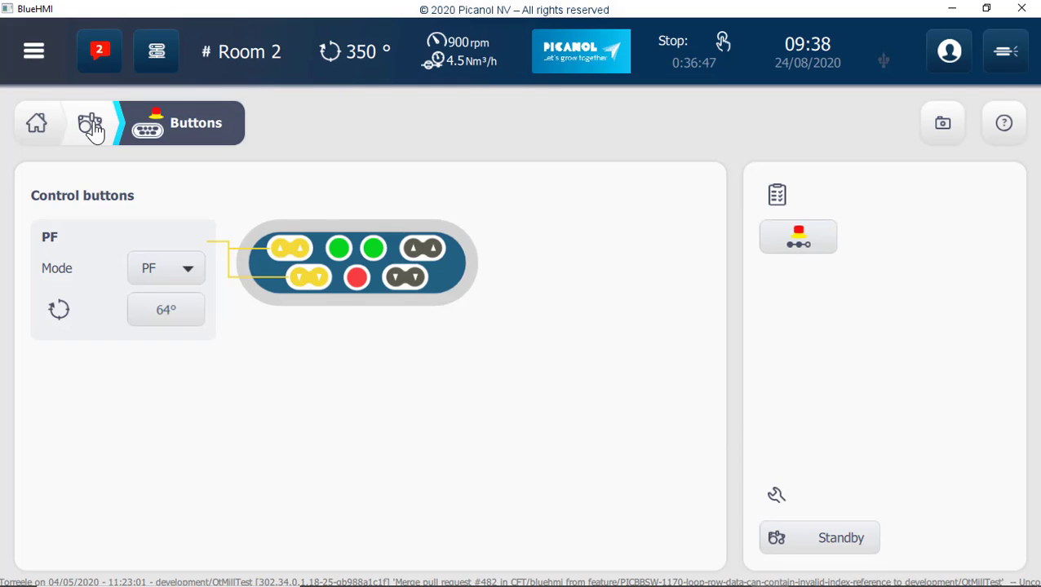
left_click(90, 122)
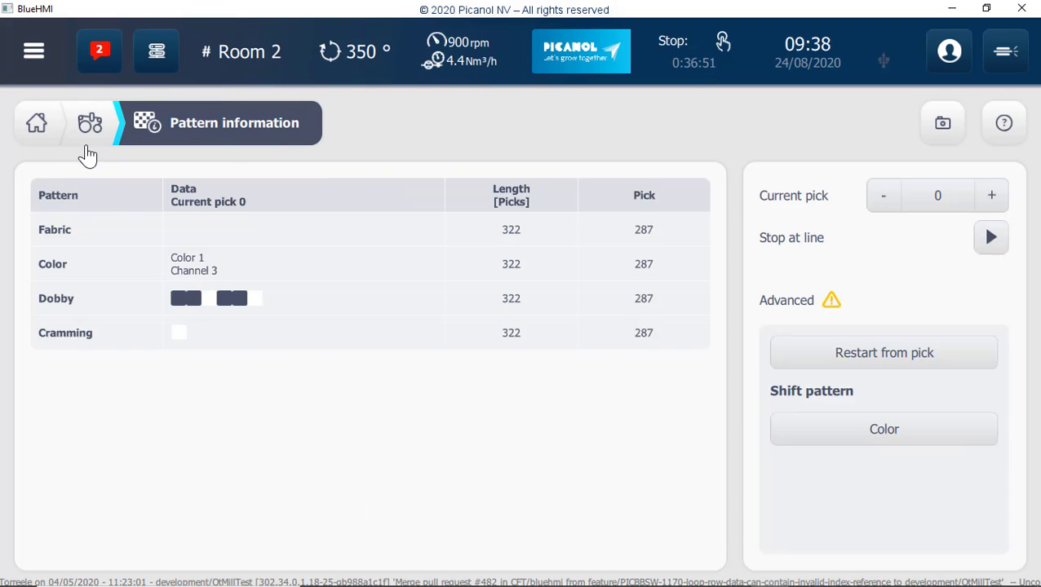
Browse the Mechanical settings let-off diagram and harness frame tabs, then return to Machine settings
left_click(90, 122)
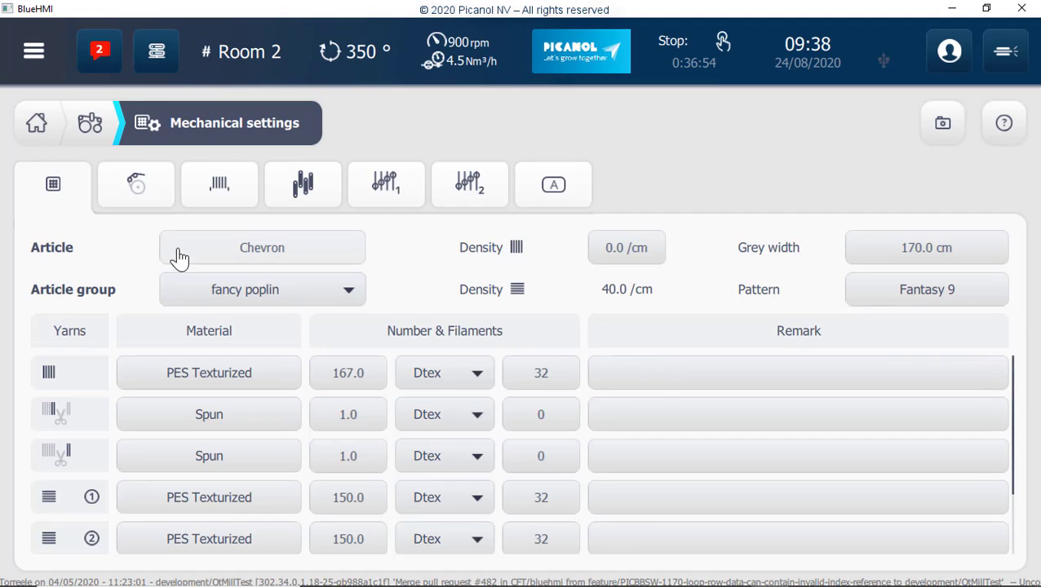
left_click(218, 184)
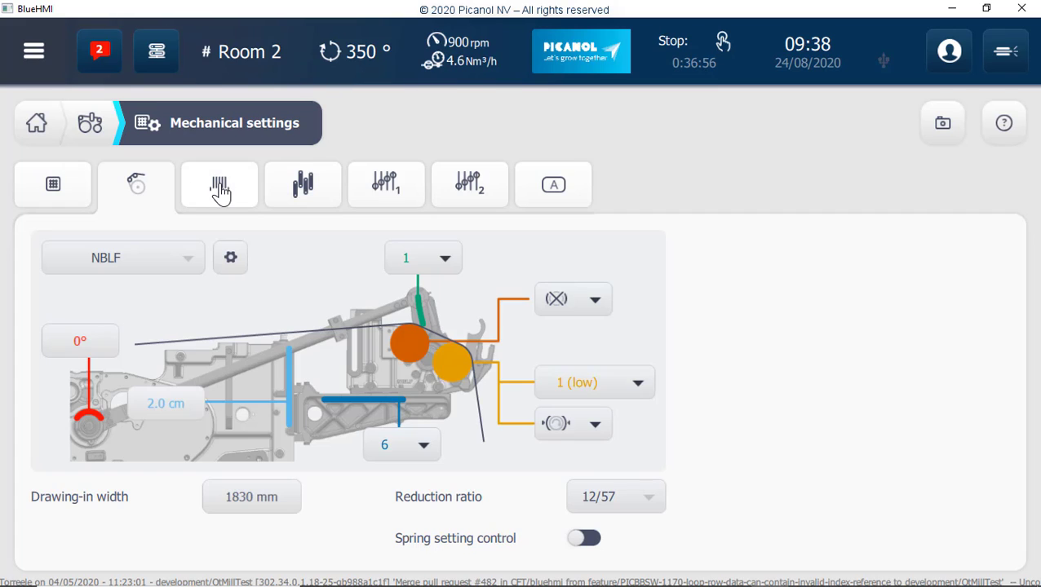
left_click(302, 184)
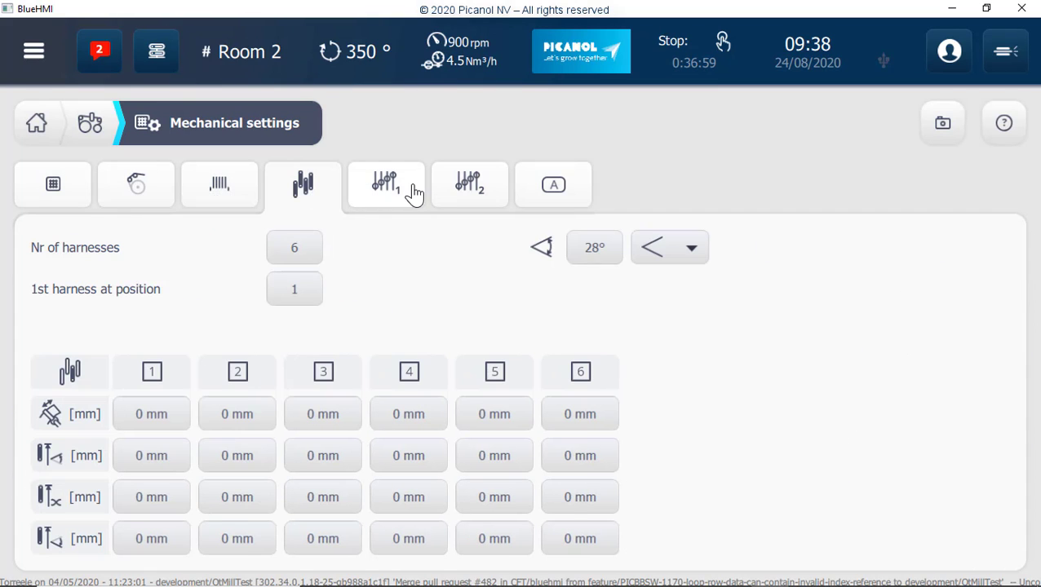
left_click(469, 184)
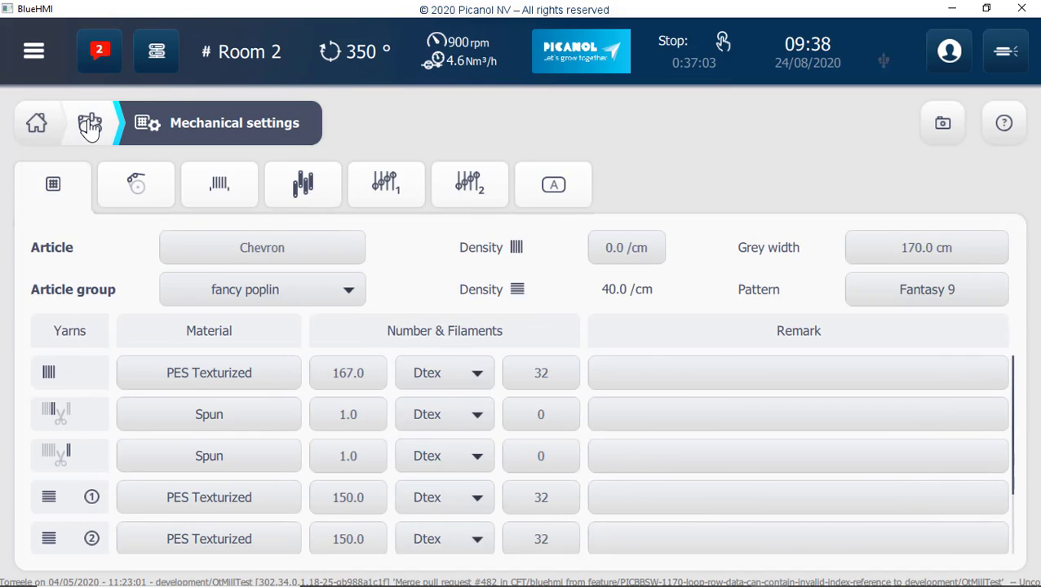
left_click(90, 122)
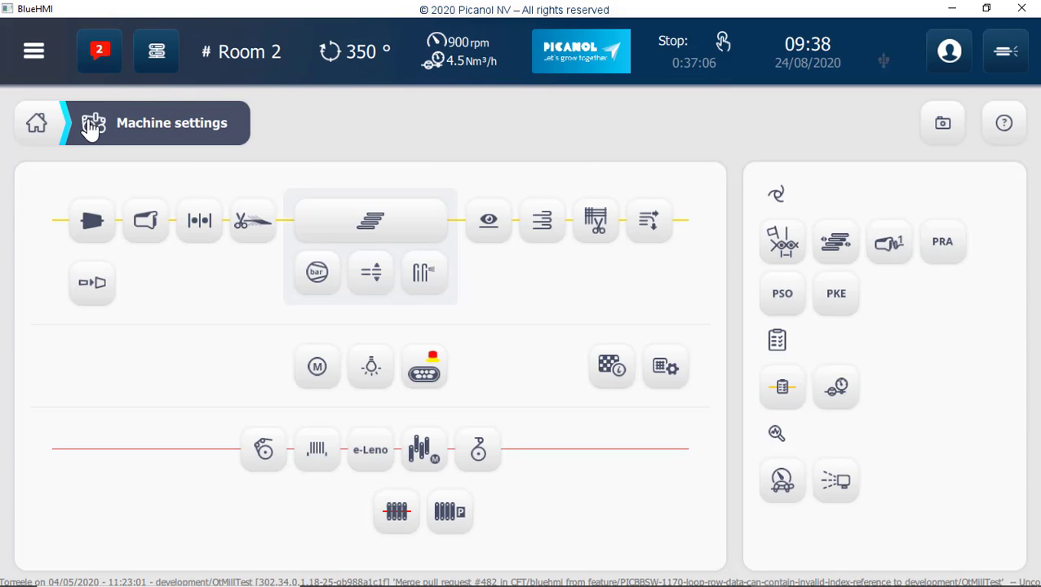